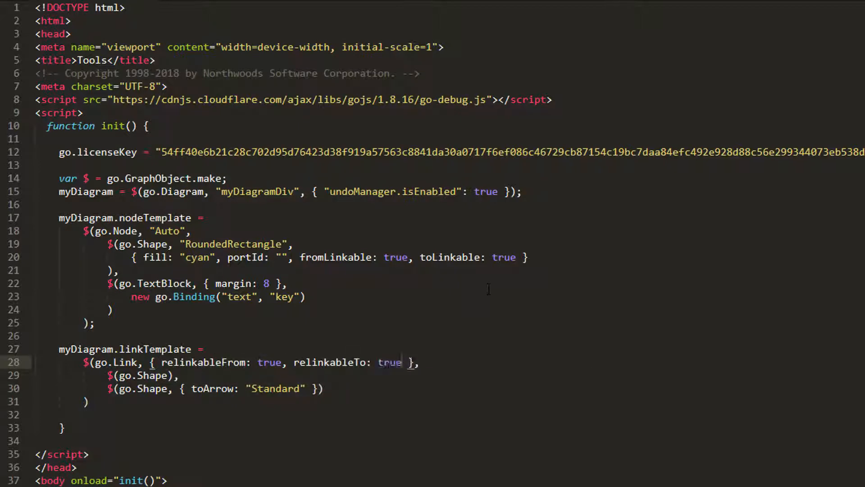
# - Scroll the GoJS page and test dragging inside the Alpha–Beta–Gamma–Delta diagram
pyautogui.scroll(-3)
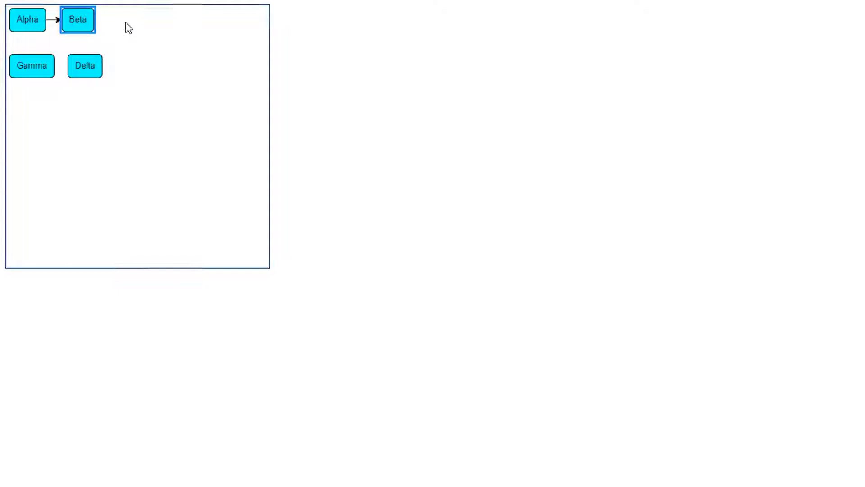
pyautogui.moveTo(77, 19); pyautogui.dragTo(128, 22)
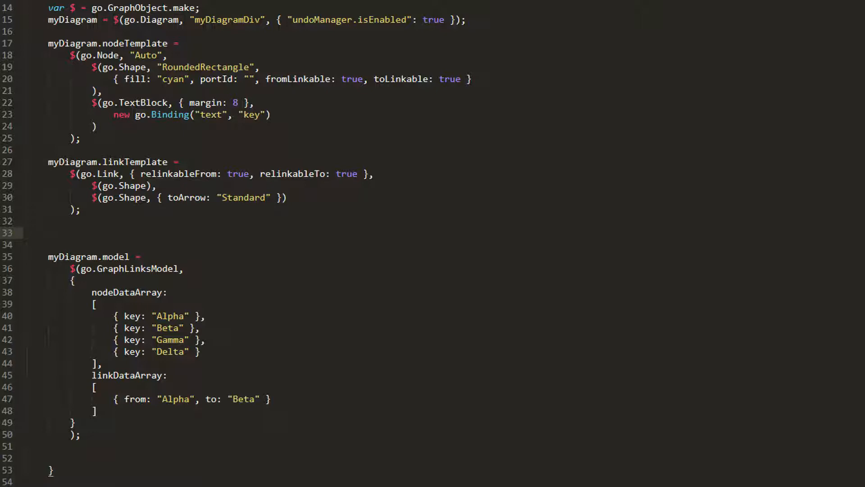
# - Define 9x9 diamond relinking handles: green/lime at segmentIndex 0, red/pink at the end
pyautogui.write('myDiagram.toolManager.relinkingTool.')
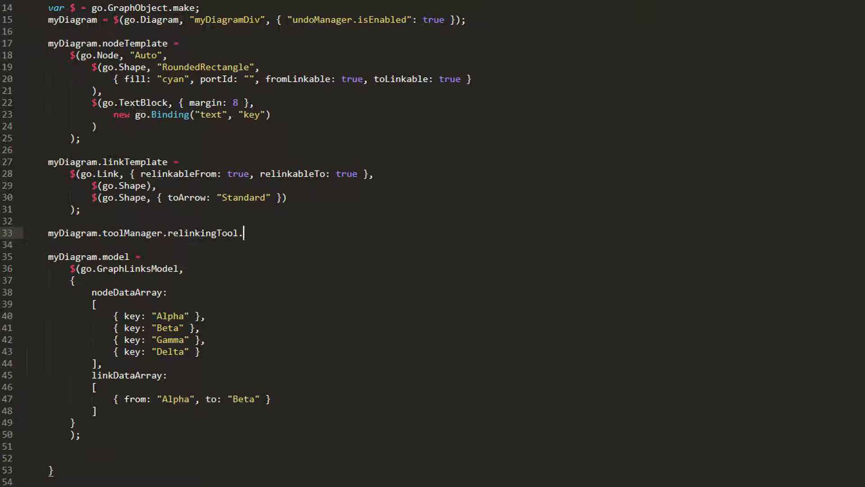
pyautogui.write('fromHandleArchetype =')
pyautogui.click(277, 244)
pyautogui.write('$(go.Shape, "Diamond", { desiredSize: new go.Size ')
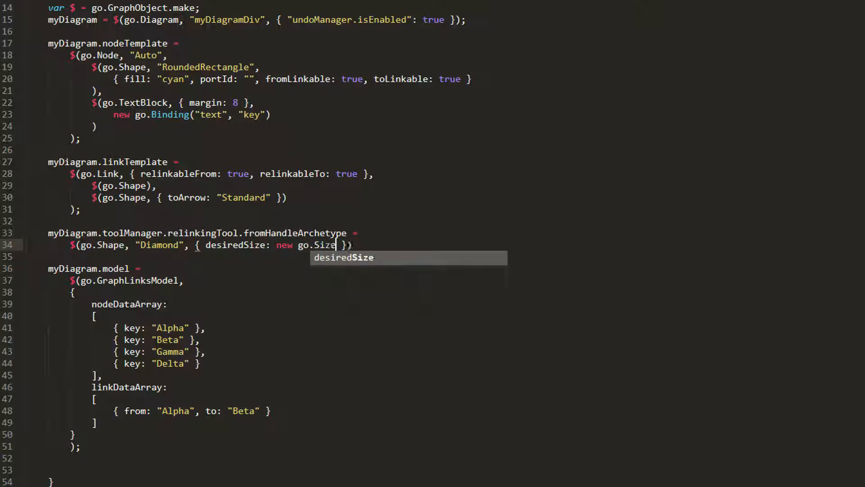
pyautogui.write('(9, 9), stroke: "green", fill: "lime')
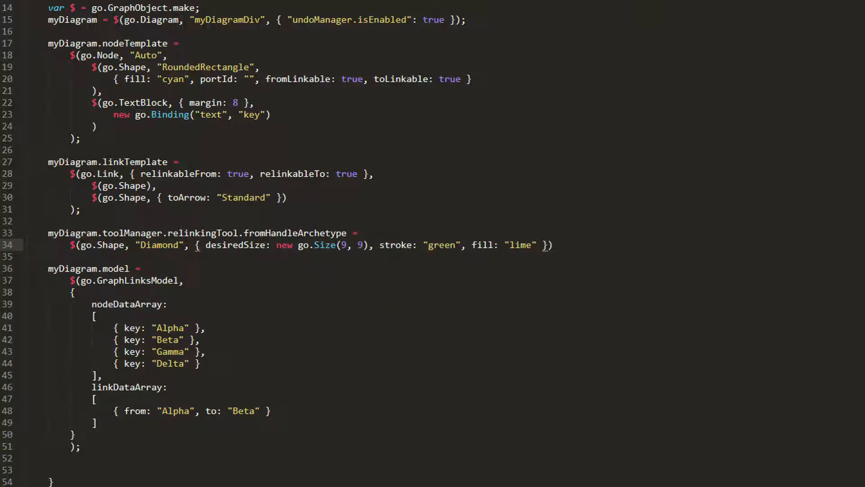
pyautogui.write(', segmentIndex')
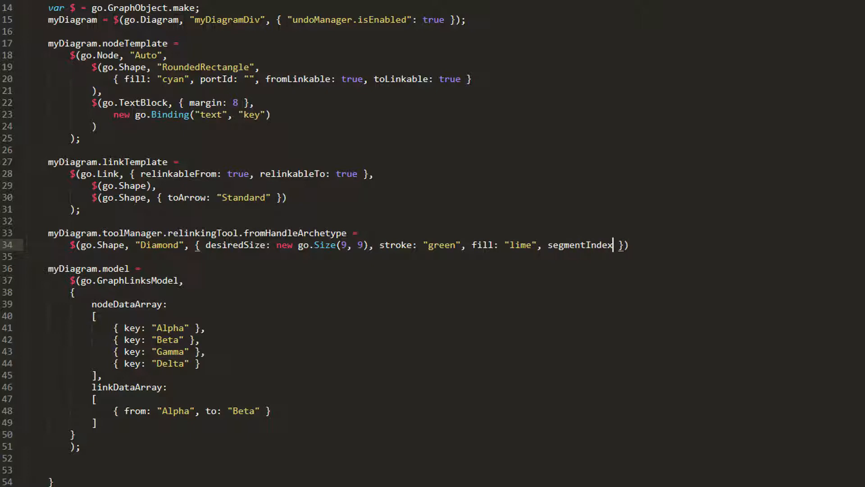
pyautogui.write(':')
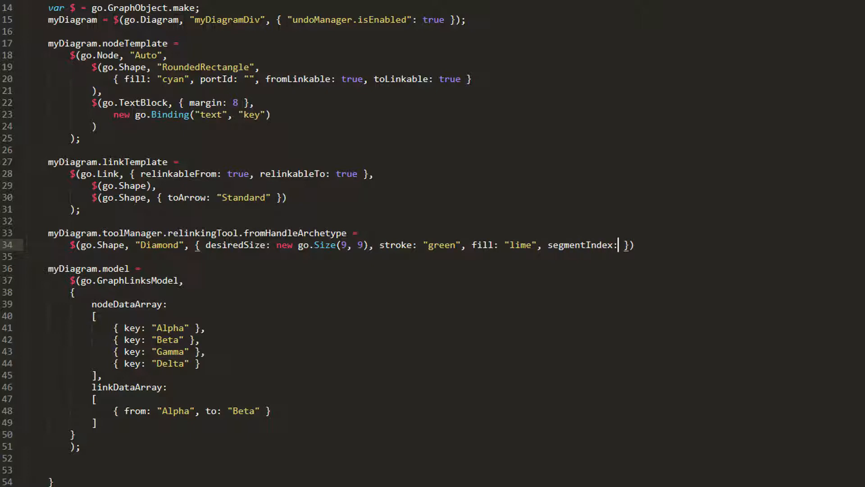
pyautogui.write('0')
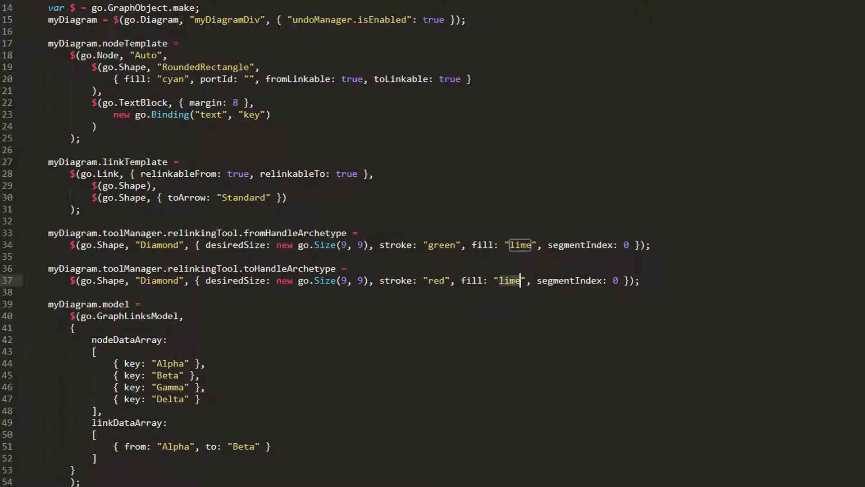
pyautogui.write('pink')
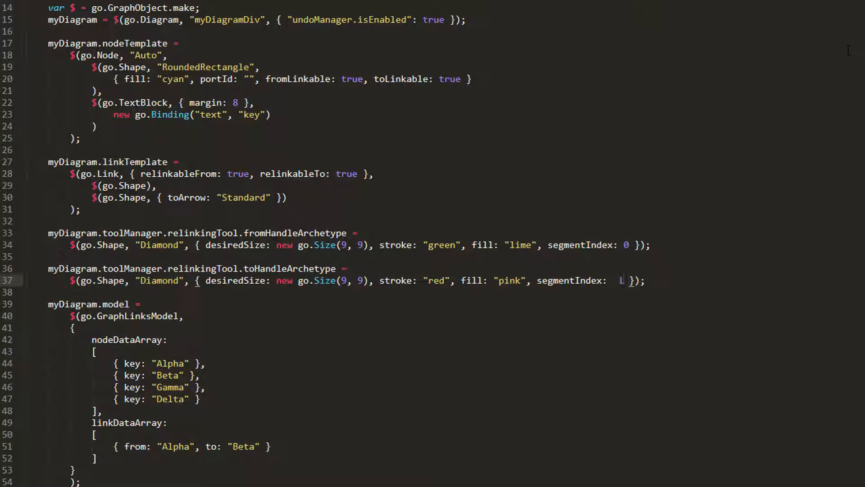
pyautogui.write('-')
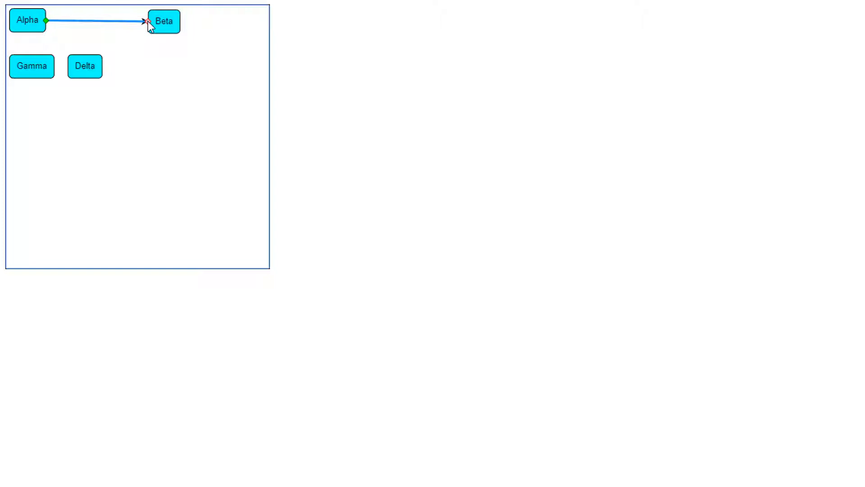
# - Drag the link's red end handle from Beta onto Delta, then click empty space
pyautogui.moveTo(85, 66); pyautogui.dragTo(131, 135)
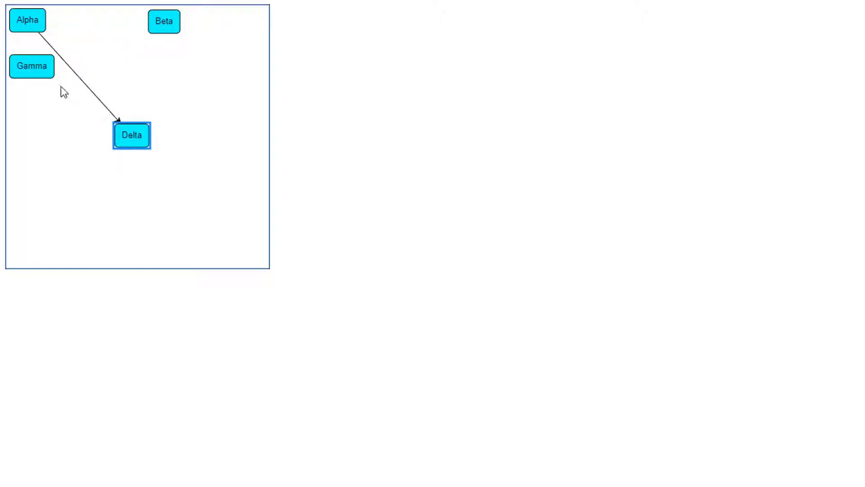
pyautogui.click(77, 77)
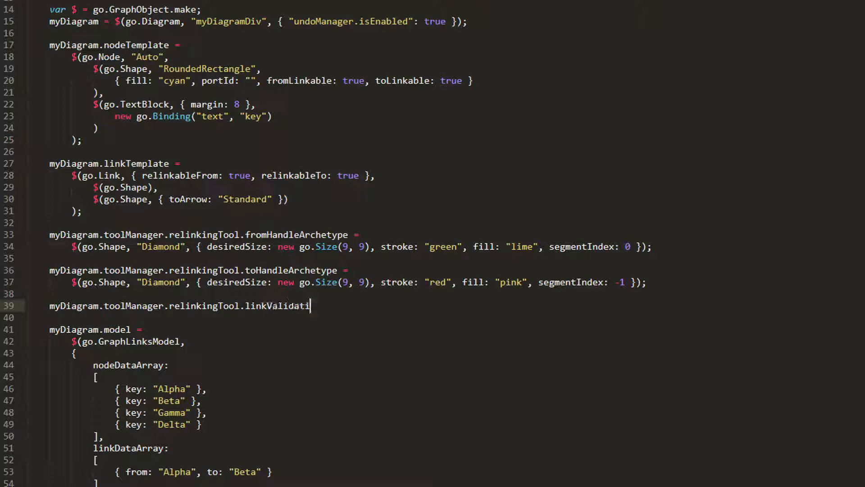
# - Type relinkingTool.linkValidation = function (fromnode, fromport, tonode, toport, link) { return fromnode. …
pyautogui.write('on = function (fromnode')
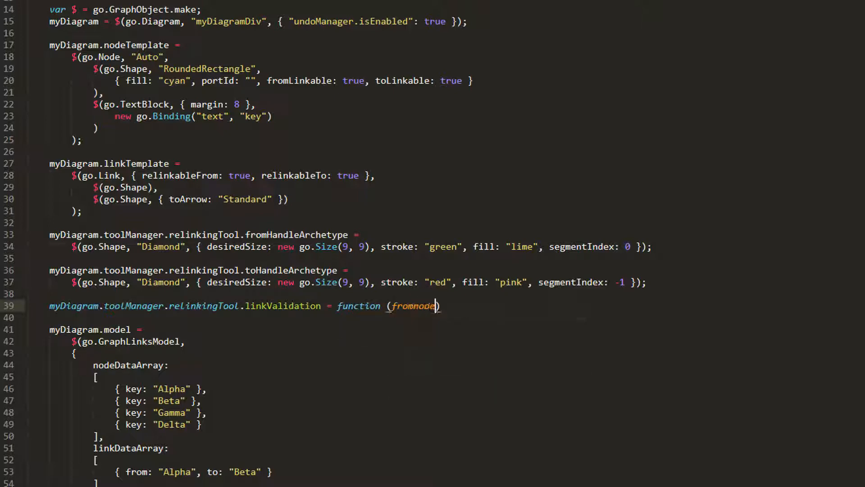
pyautogui.write(', fromport, t')
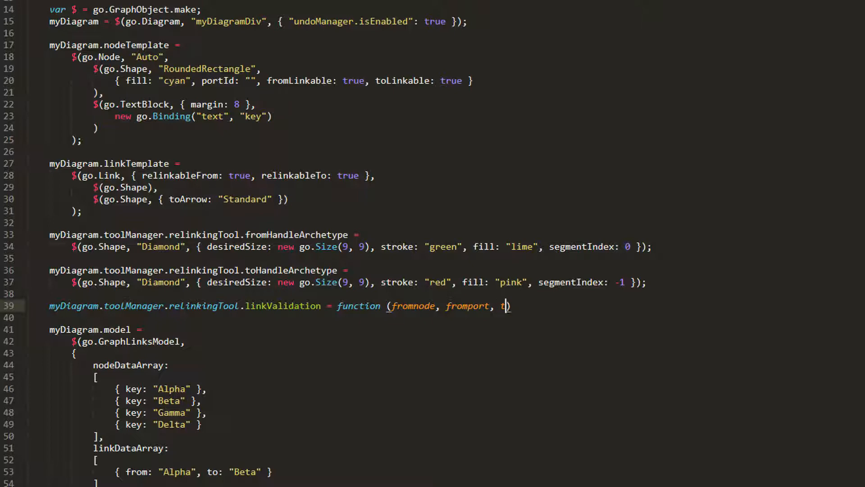
pyautogui.write('onode, topoer')
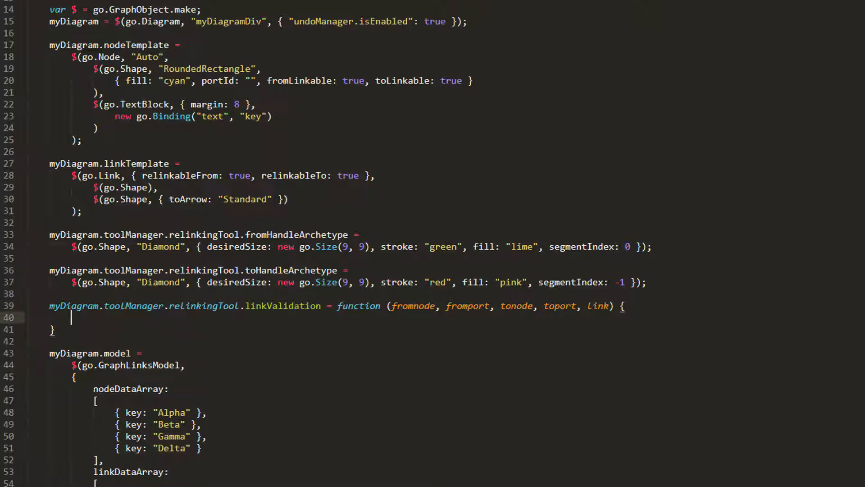
pyautogui.write('return fromnode.')
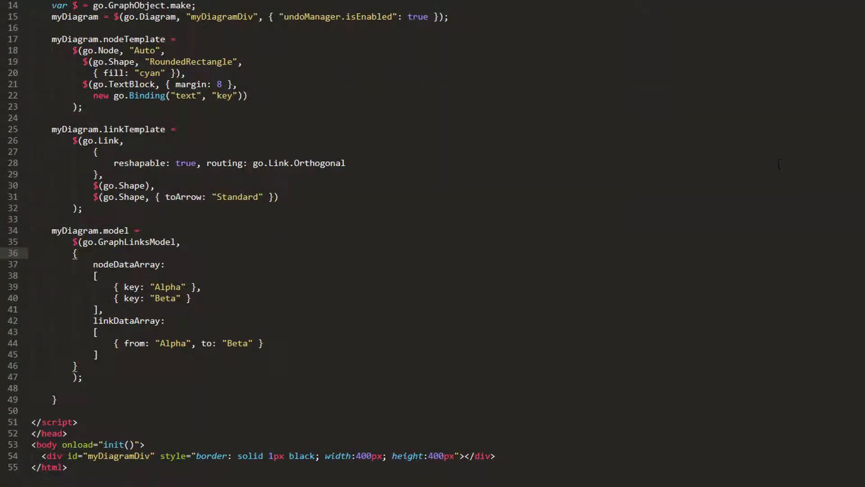
# - Set reshapable: true and routing: go.Link.Orthogonal in the two-node page's link template
pyautogui.click(76, 252)
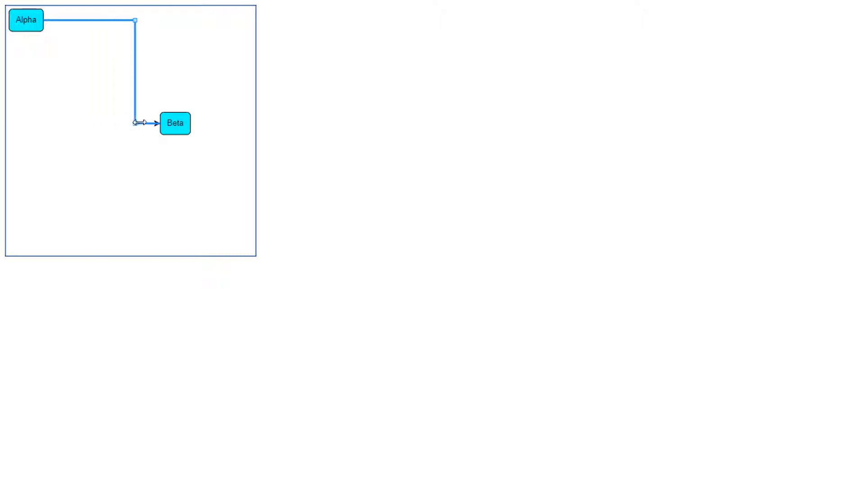
# - Deselect the Alpha–Beta link after moving its vertical segment
pyautogui.click(167, 205)
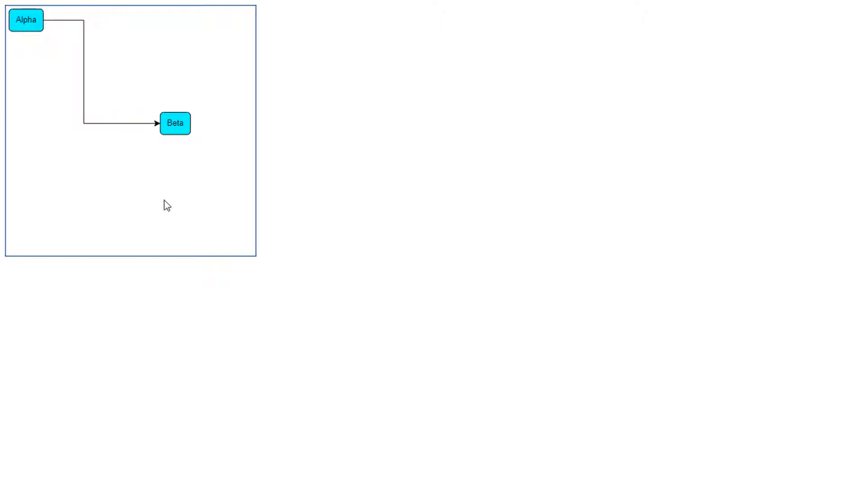
pyautogui.moveTo(86, 77)
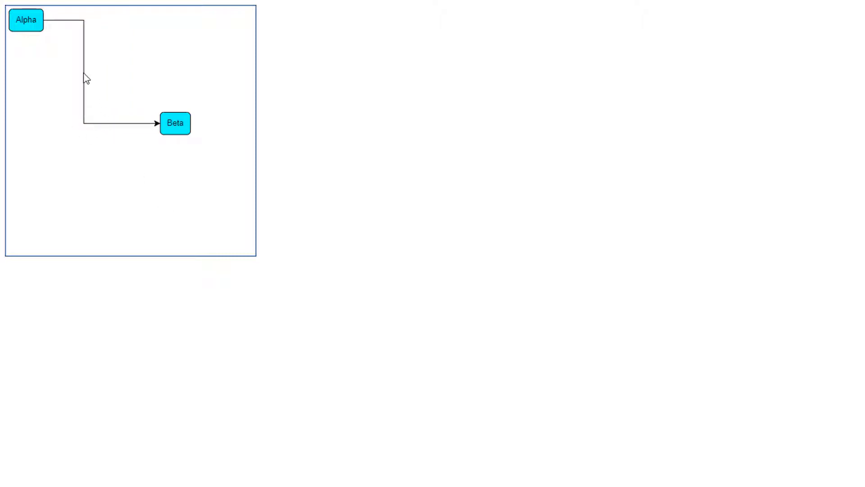
pyautogui.moveTo(145, 211)
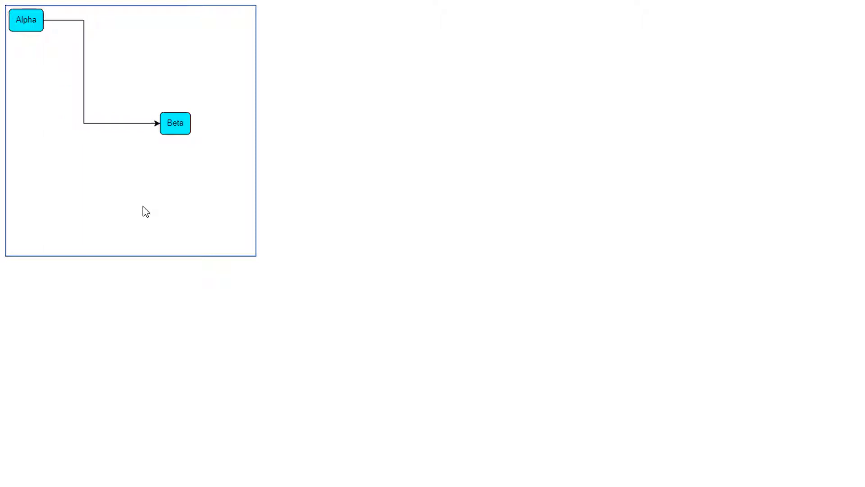
pyautogui.moveTo(146, 203)
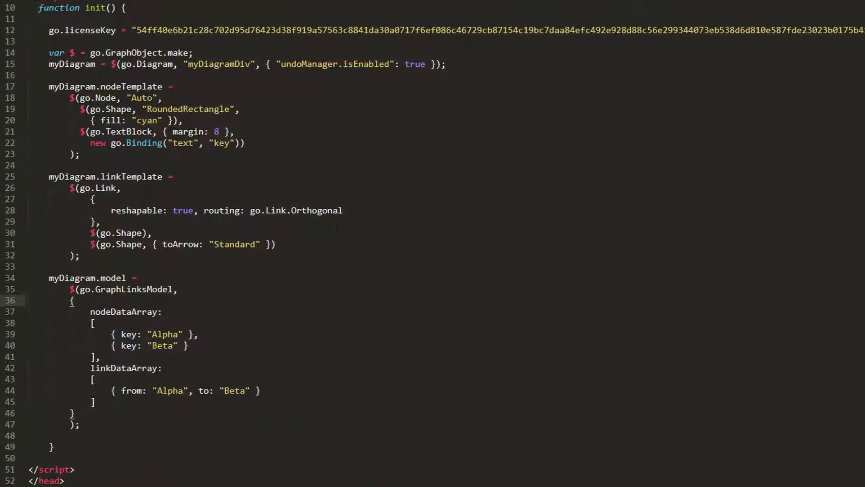
# - Begin adding the resegmentable option to the link template
pyautogui.write(', rese')
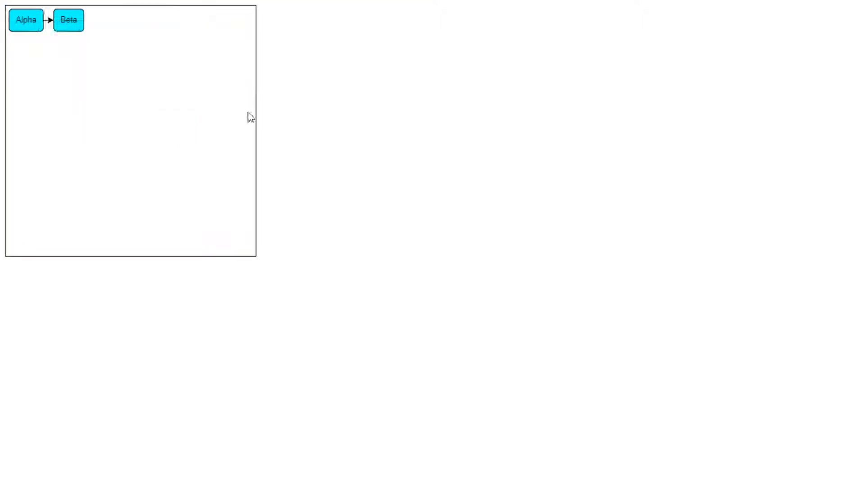
# - Move Beta lower right and drag link handles to add and shift several orthogonal bends
pyautogui.moveTo(69, 20); pyautogui.dragTo(193, 167)
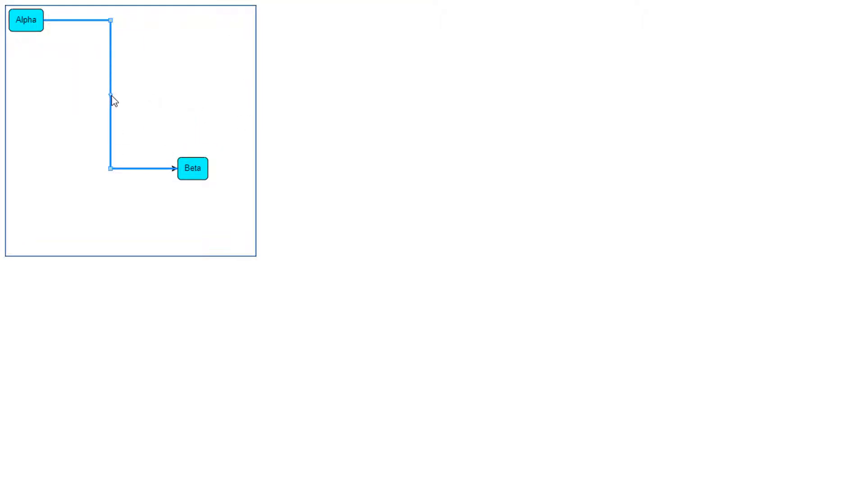
pyautogui.moveTo(110, 94); pyautogui.dragTo(164, 98)
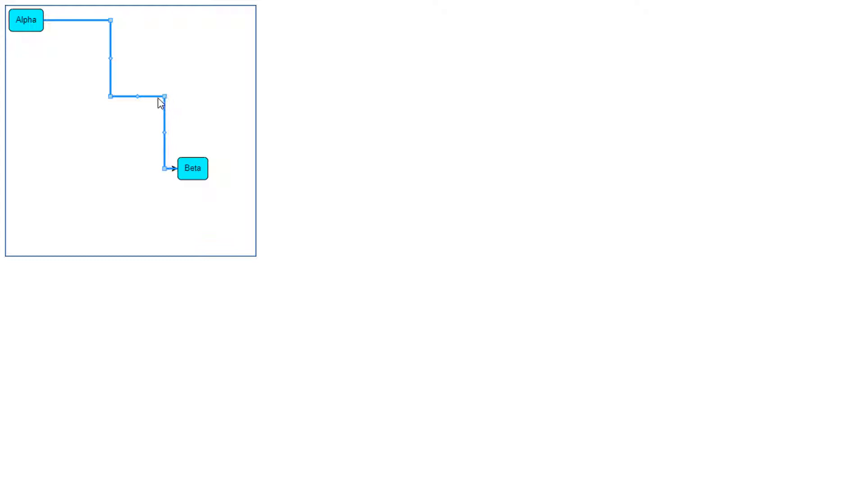
pyautogui.moveTo(165, 97); pyautogui.dragTo(137, 103)
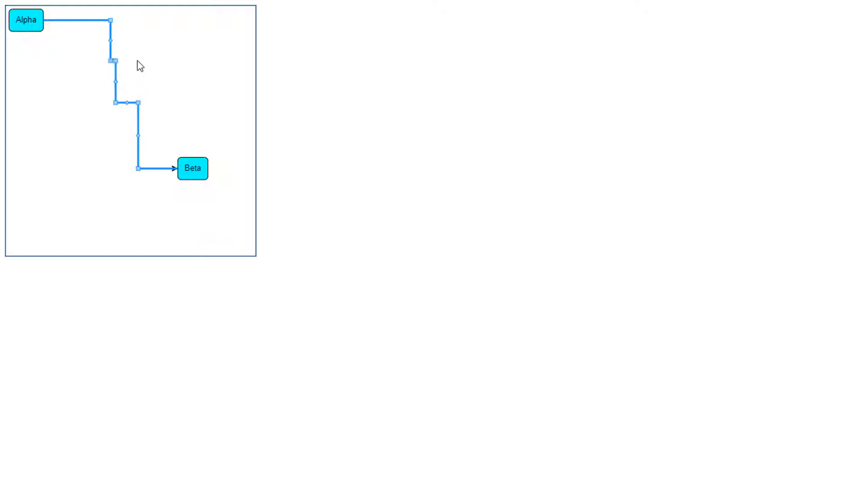
pyautogui.moveTo(113, 61); pyautogui.dragTo(179, 61)
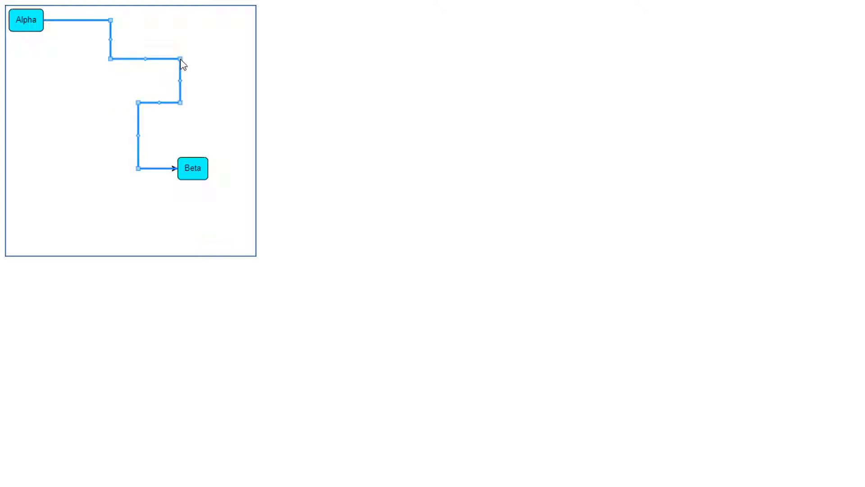
pyautogui.moveTo(180, 79)
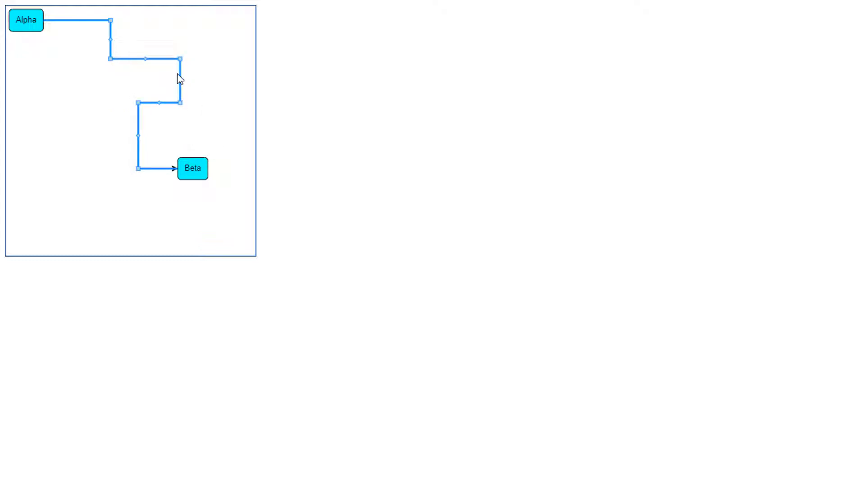
pyautogui.moveTo(182, 59)
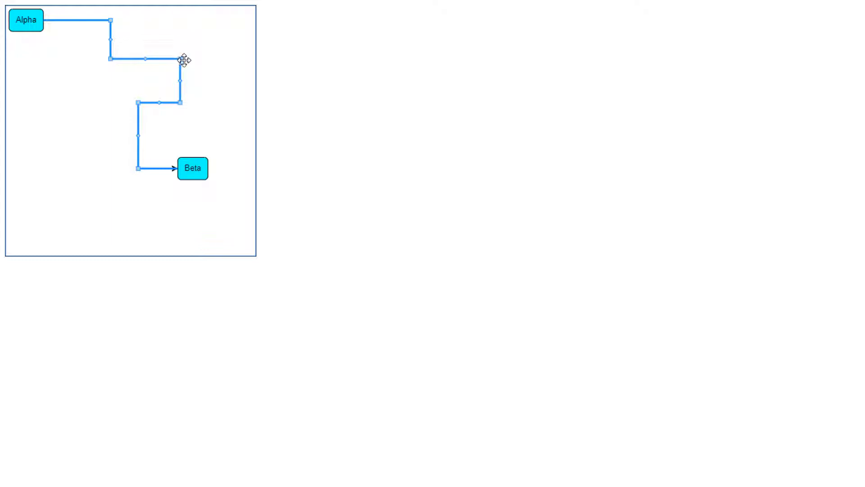
pyautogui.moveTo(181, 59); pyautogui.dragTo(156, 59)
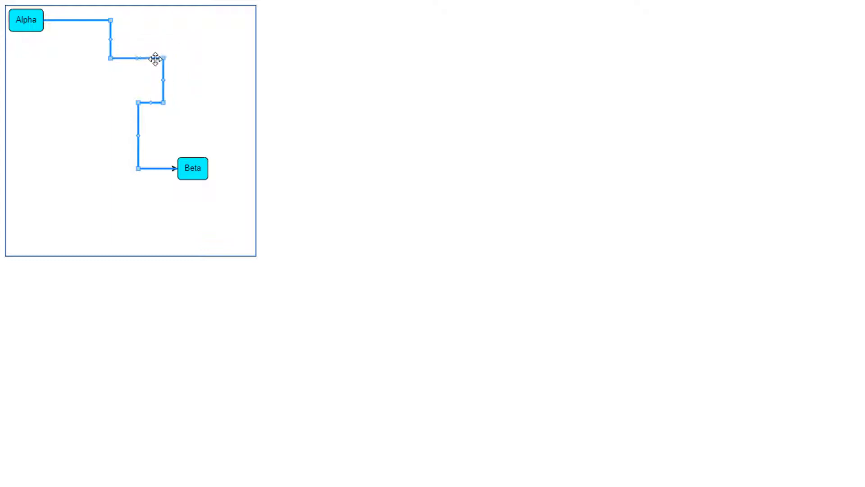
pyautogui.moveTo(162, 58); pyautogui.dragTo(137, 58)
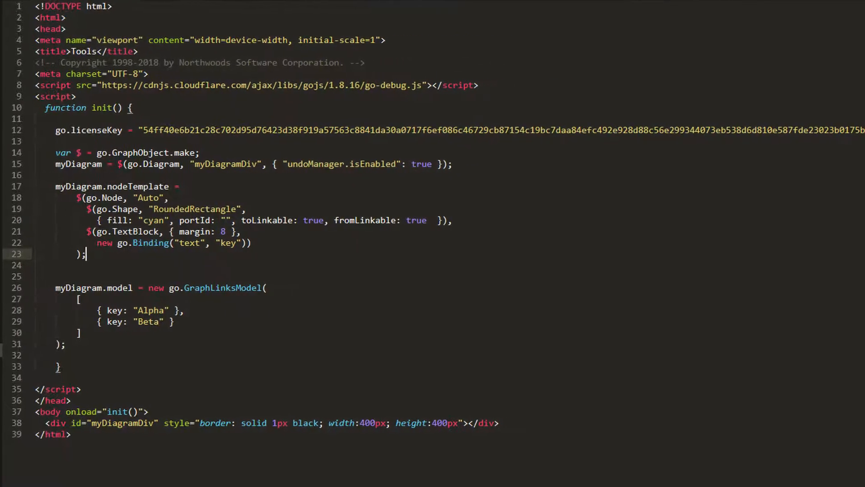
# - Set dragSelectingTool.box to a Tool-layer Cloud shape with null fill, strokeWidth 5, lime stroke
pyautogui.write('my')
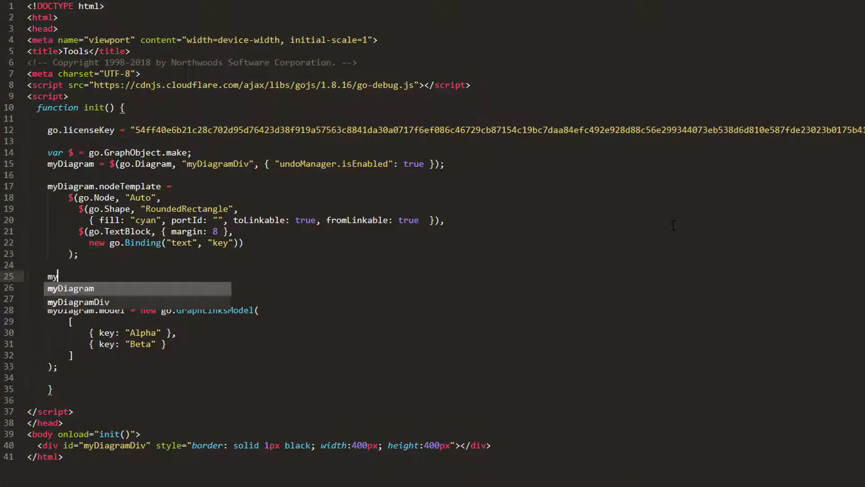
pyautogui.write('Diagram.toolManager.dragSelectingTool.box =')
pyautogui.click(446, 288)
pyautogui.write('$(go.Part, { ')
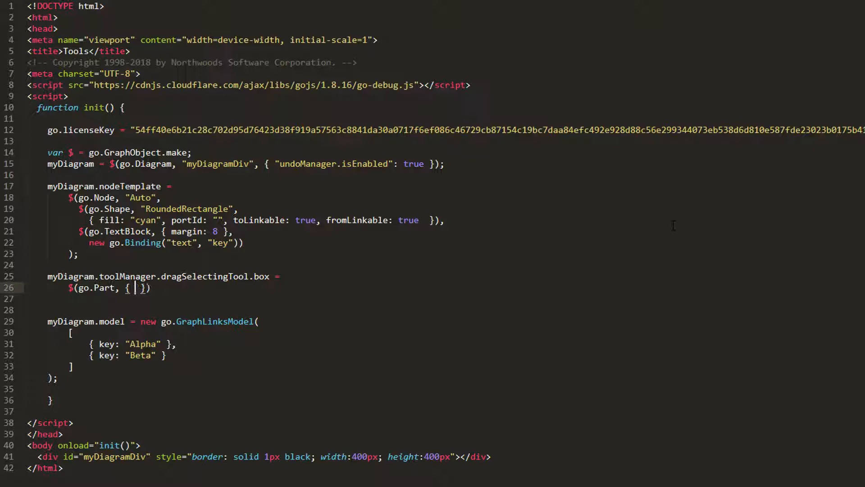
pyautogui.write('layerName: "Tool"')
pyautogui.click(446, 299)
pyautogui.write('$(go.Shape, "Cloud", { fill: n ')
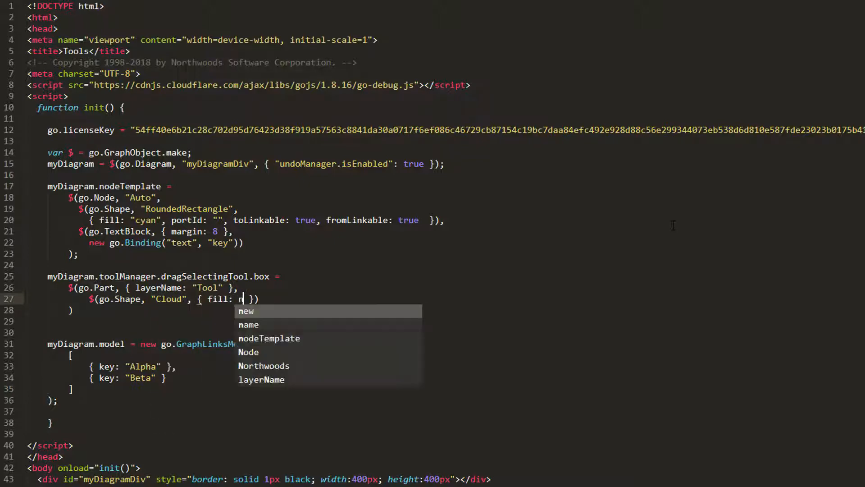
pyautogui.write('ull, strokeWidth: 5, stroke: "li')
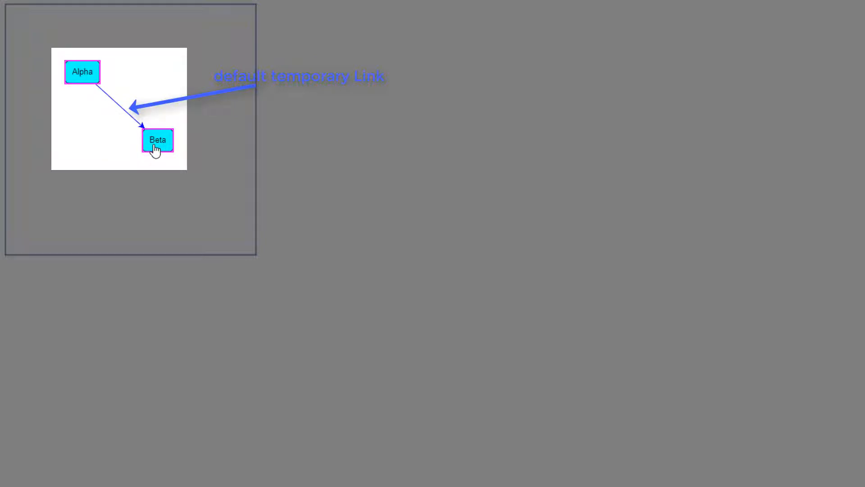
pyautogui.moveTo(126, 195)
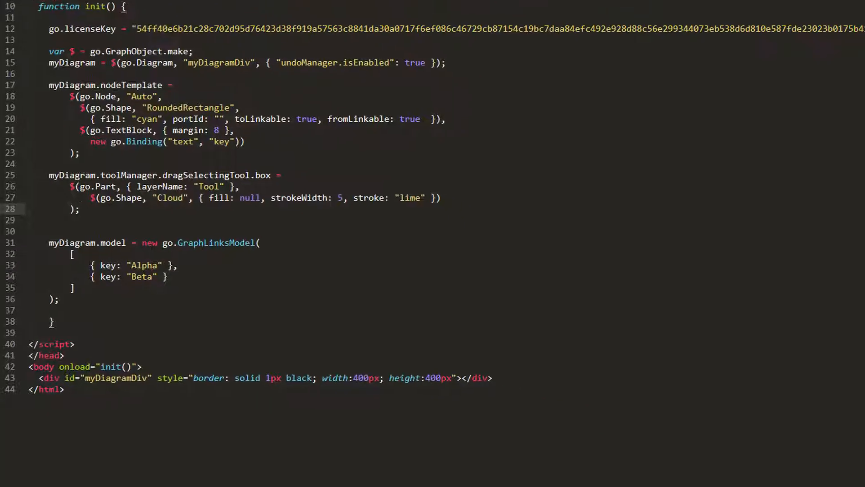
# - Set linkingTool.temporaryLink to a Tool-layer red link, strokeWidth 2, strokeDashArray starting [4,
pyautogui.write('myDiagram.toolManager.linkingtool.temporaryLink =')
pyautogui.write('$(go.')
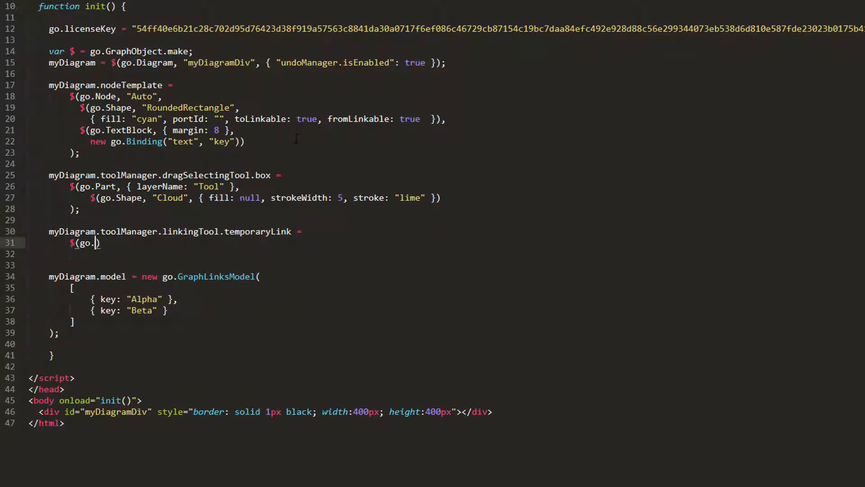
pyautogui.write('Link, { layerName: "Tool" },')
pyautogui.click(115, 254)
pyautogui.write('$(go.Shape,')
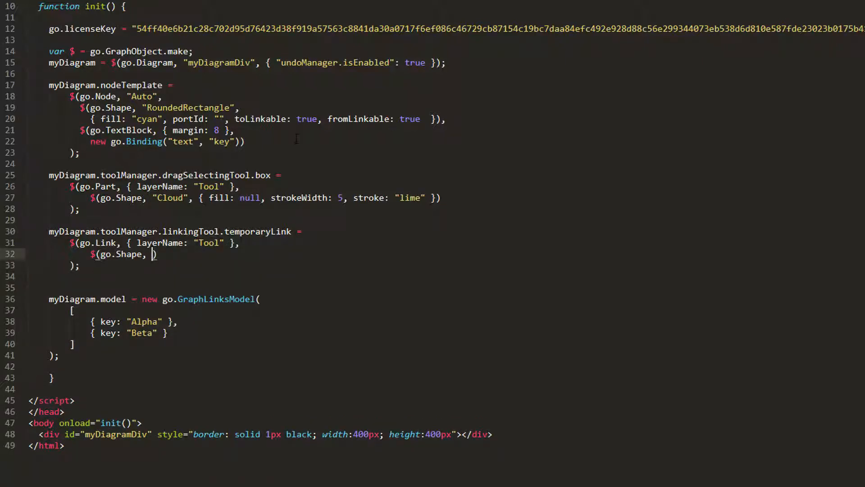
pyautogui.write('{ stroke:')
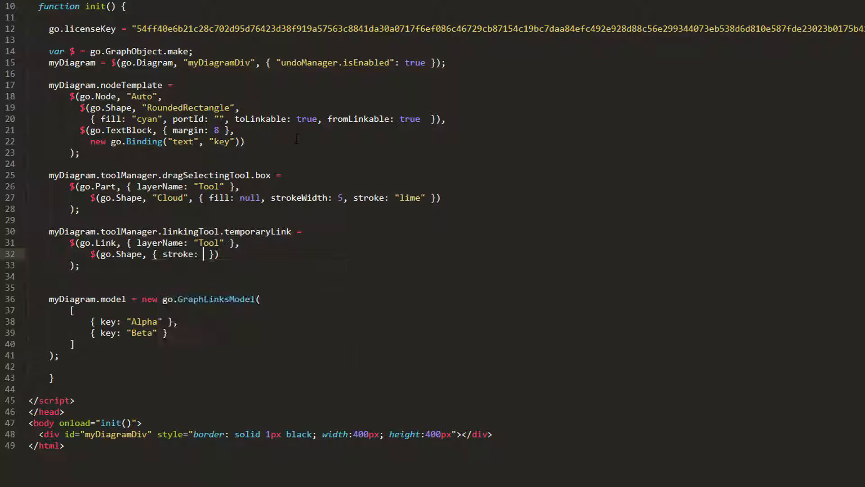
pyautogui.write('"red", strokeWidth: 2, strokeDashA')
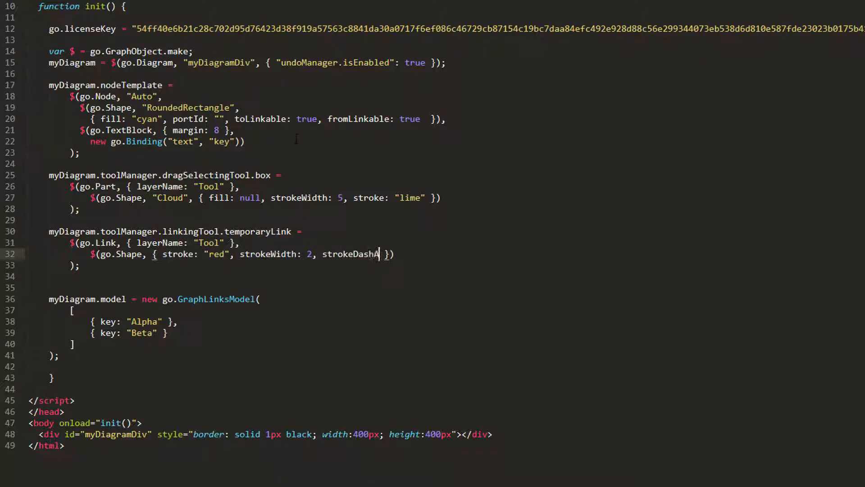
pyautogui.write('rray:')
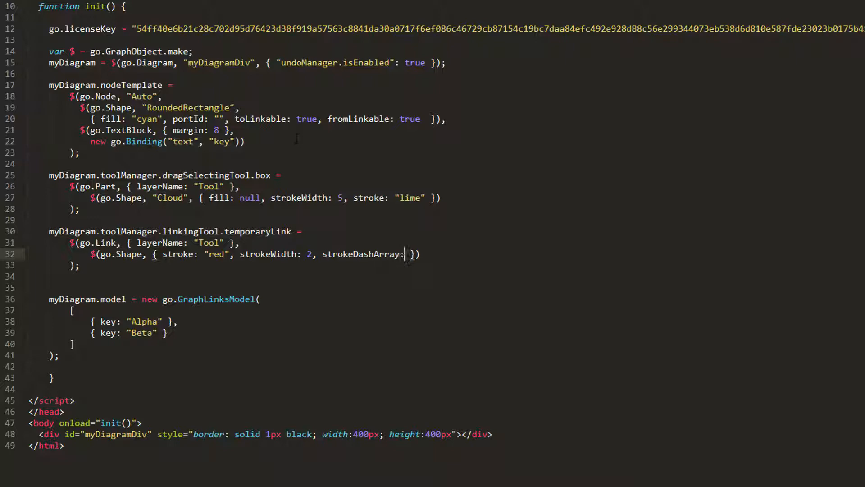
pyautogui.write('[4,')
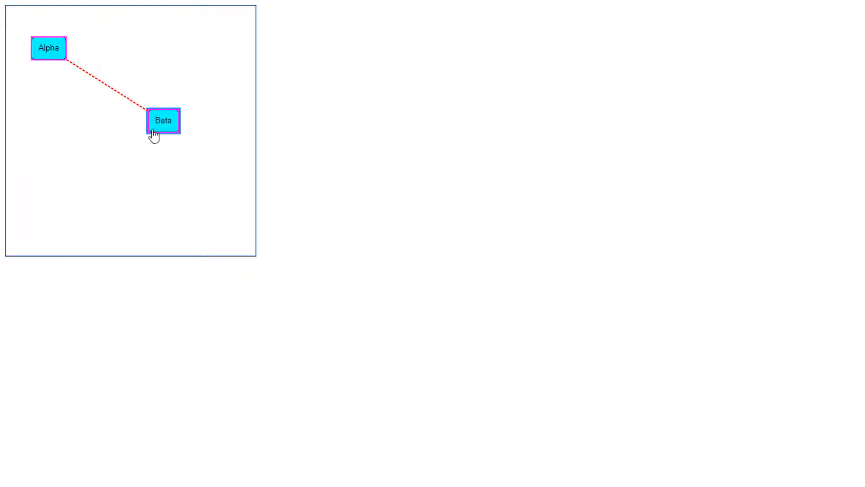
pyautogui.moveTo(122, 200)
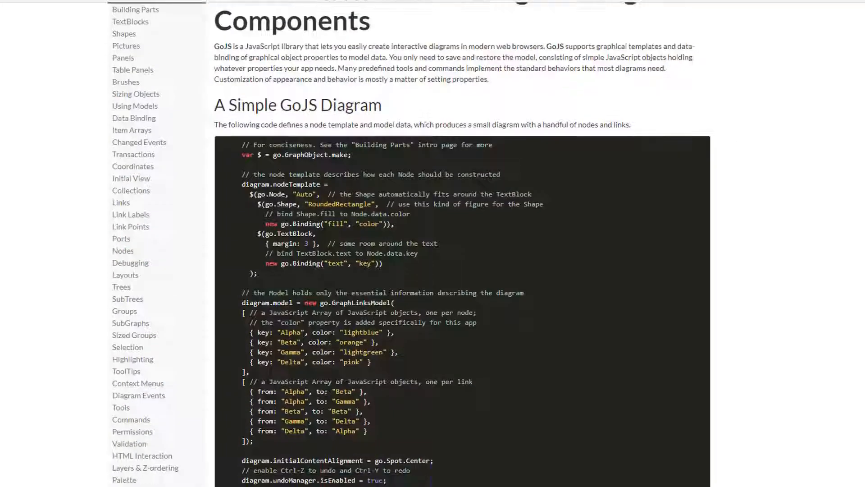
# - Scroll down the GoJS reference page to the minimal Diagram construction HTML and JavaScript examples
pyautogui.scroll(-3)
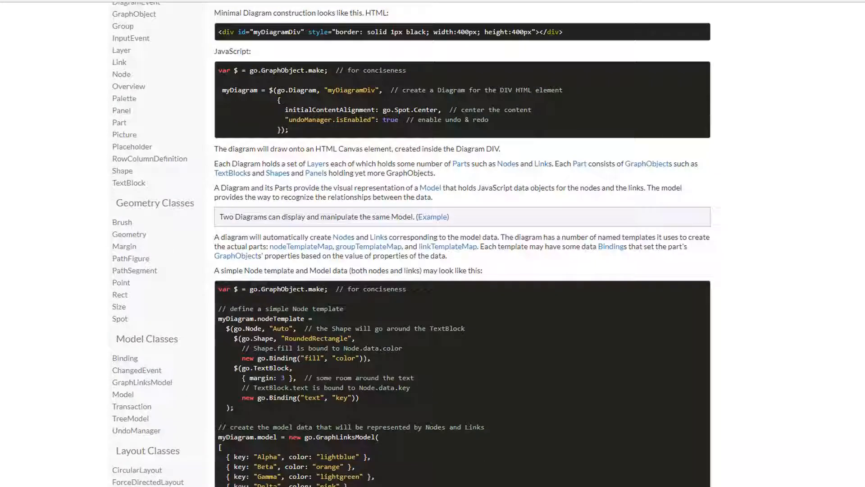